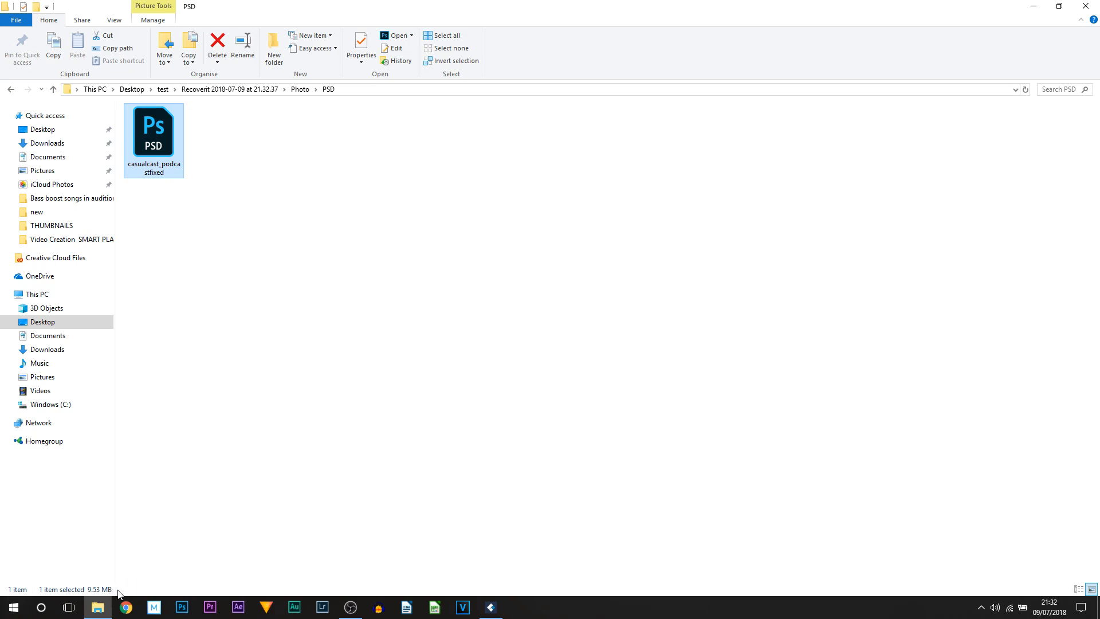
Step: Bring Recoverit's main window forward to show its eight recovery mode tiles
{"action": "left_click", "coordinate": [488, 607]}
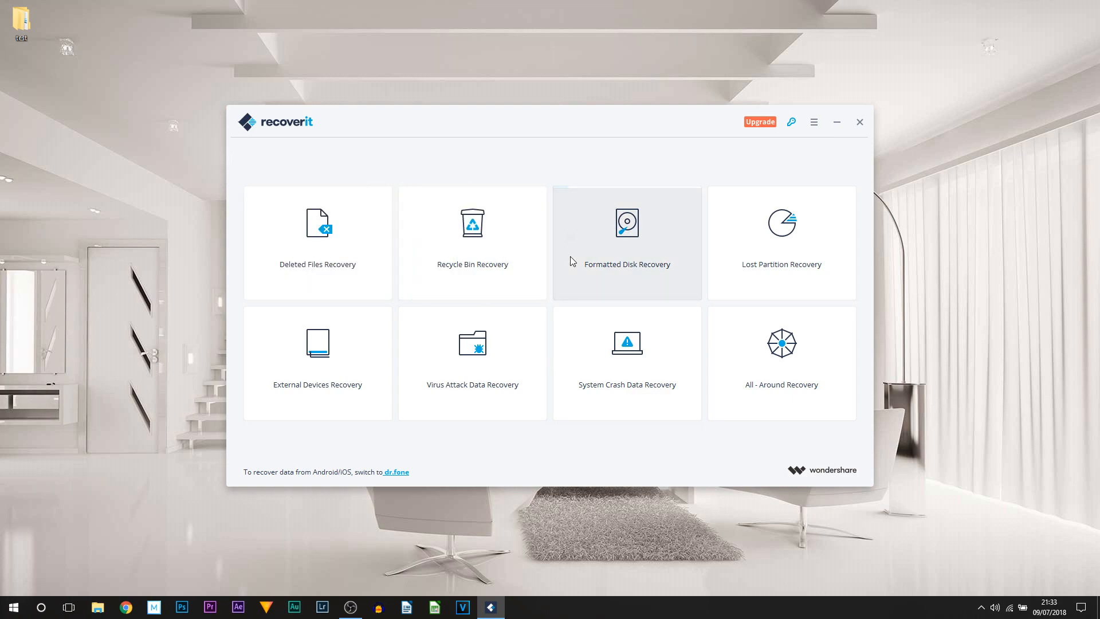
Step: Open Recoverit's upgrade page comparing Free, Pro ($39.95) and Ultimate ($59.95) plans
{"action": "left_click", "coordinate": [759, 121]}
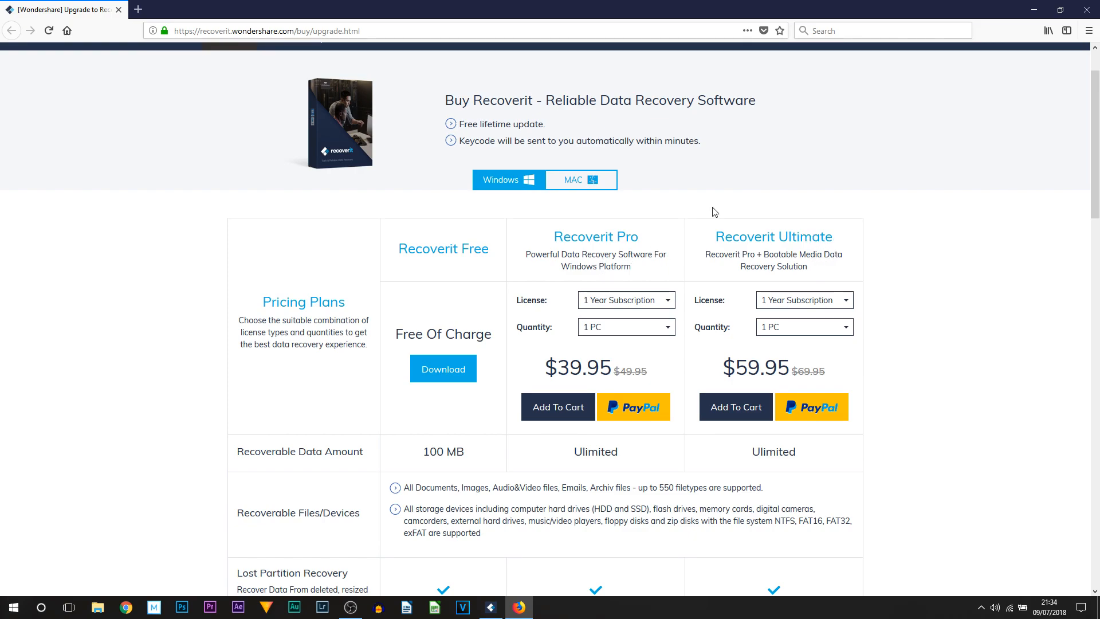